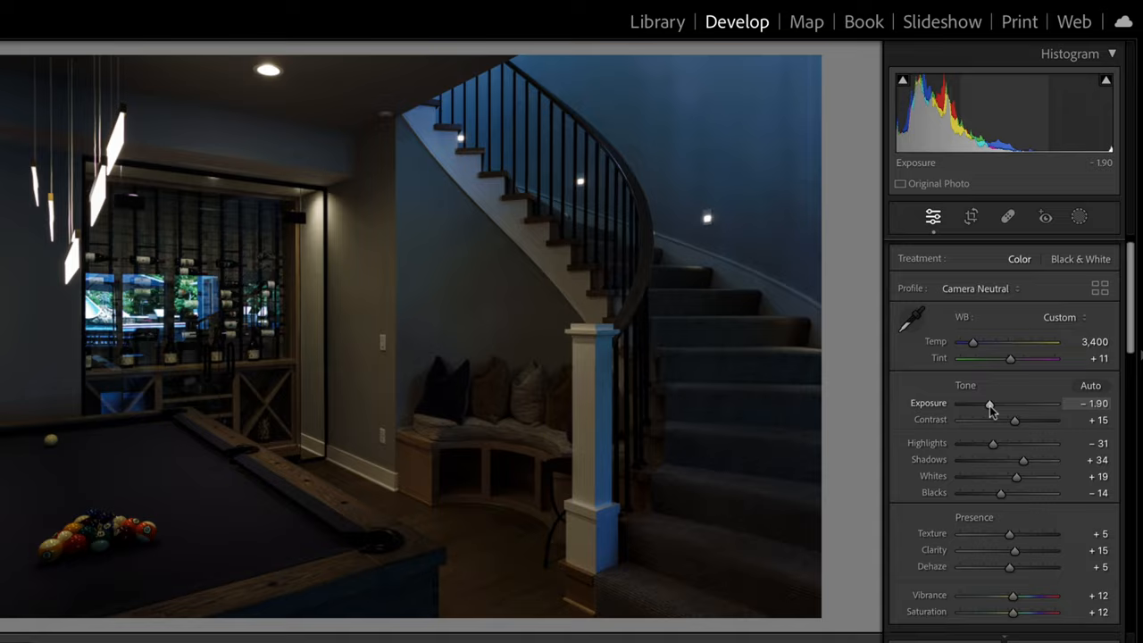
# - Raise the dark staircase photo's Exposure from -1.90 to about -1.50
pyautogui.moveTo(990, 404); pyautogui.dragTo(965, 464)
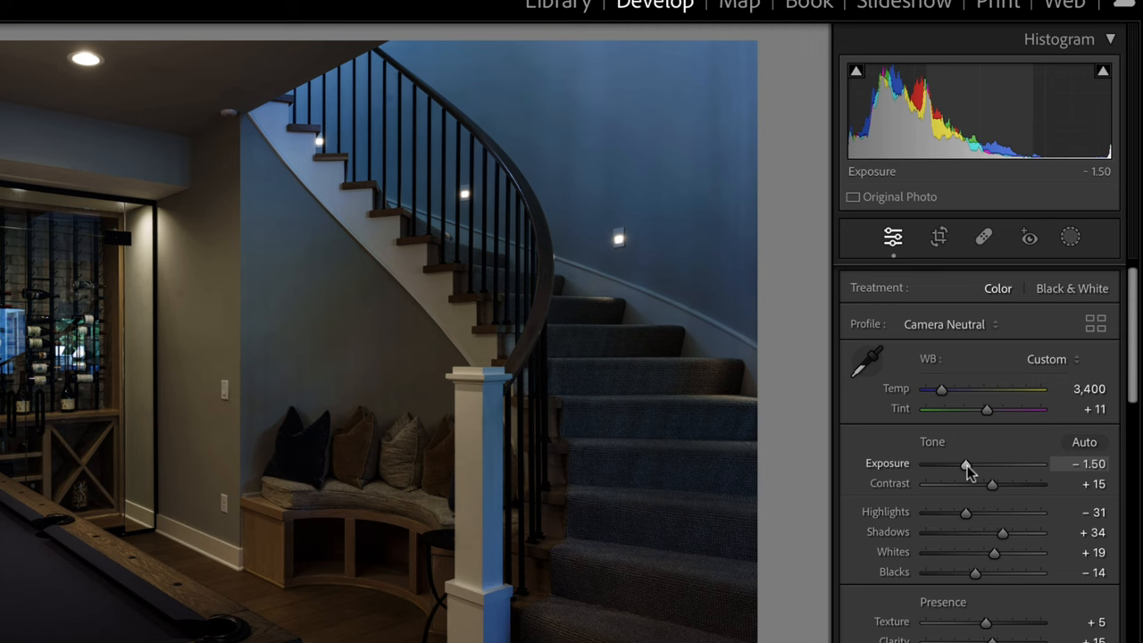
pyautogui.moveTo(965, 465); pyautogui.dragTo(986, 465)
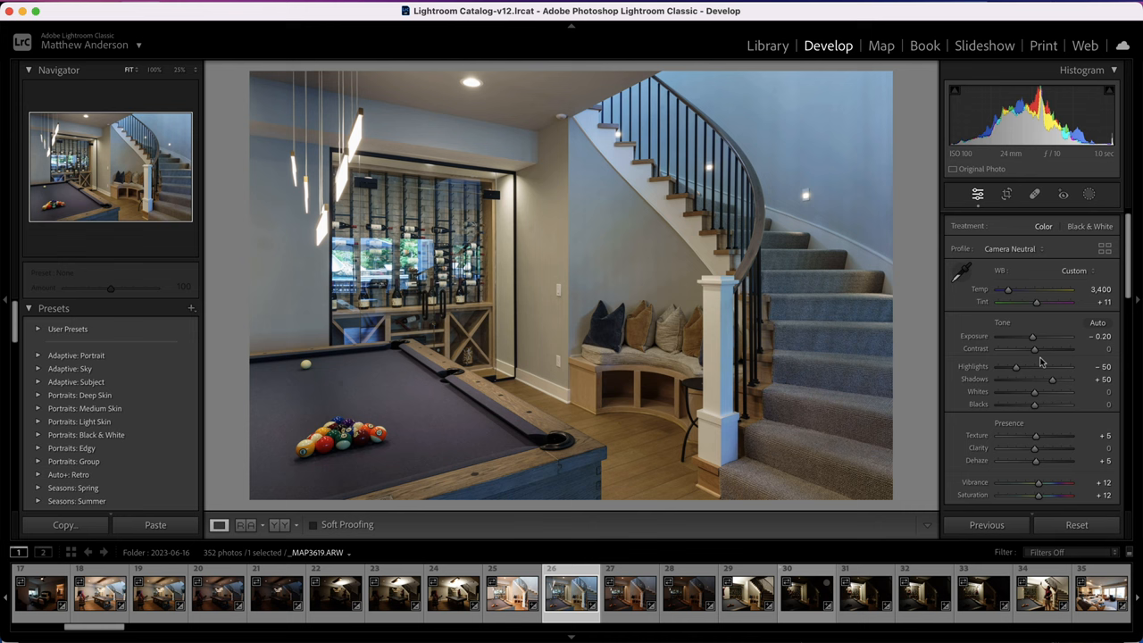
# - Bring the staircase photo's Exposure up through zero to about +0.25, centering the histogram peak
pyautogui.moveTo(1033, 338); pyautogui.dragTo(1040, 337)
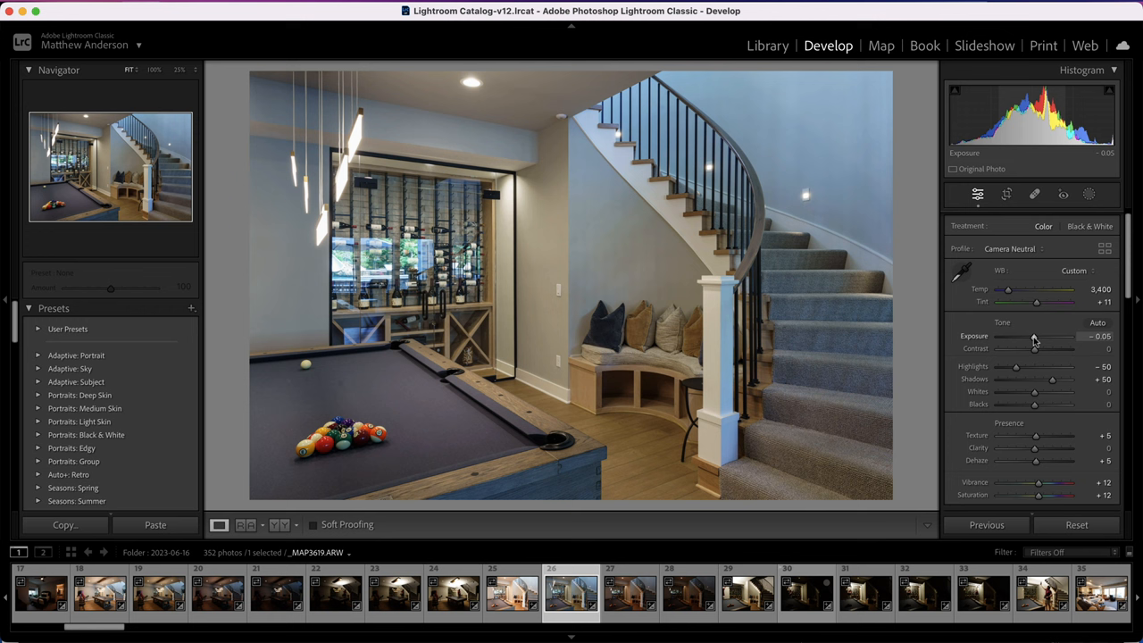
pyautogui.moveTo(1034, 336); pyautogui.dragTo(1058, 336)
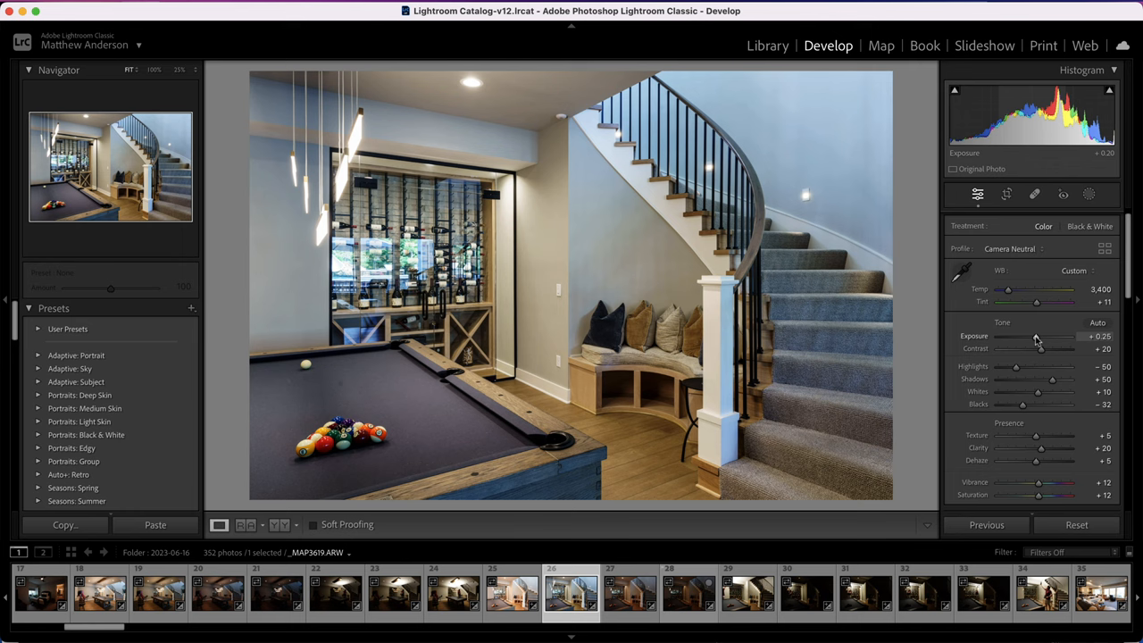
pyautogui.moveTo(1036, 336); pyautogui.dragTo(1058, 336)
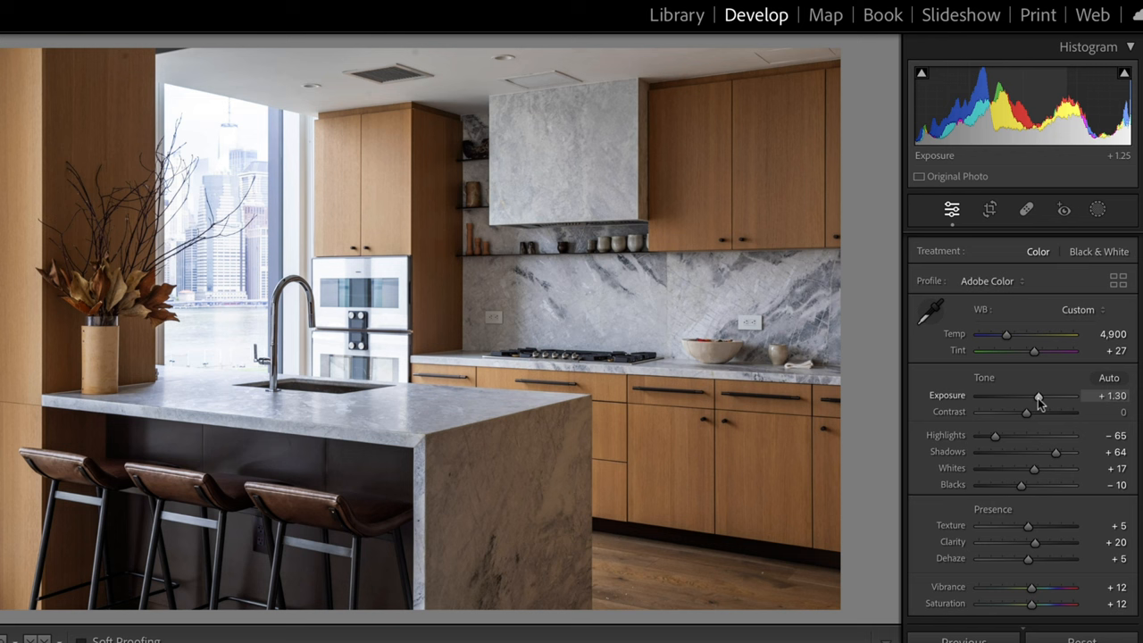
# - Lower the marble kitchen photo's Exposure from +1.25 to about +0.60
pyautogui.moveTo(1040, 396); pyautogui.dragTo(1027, 397)
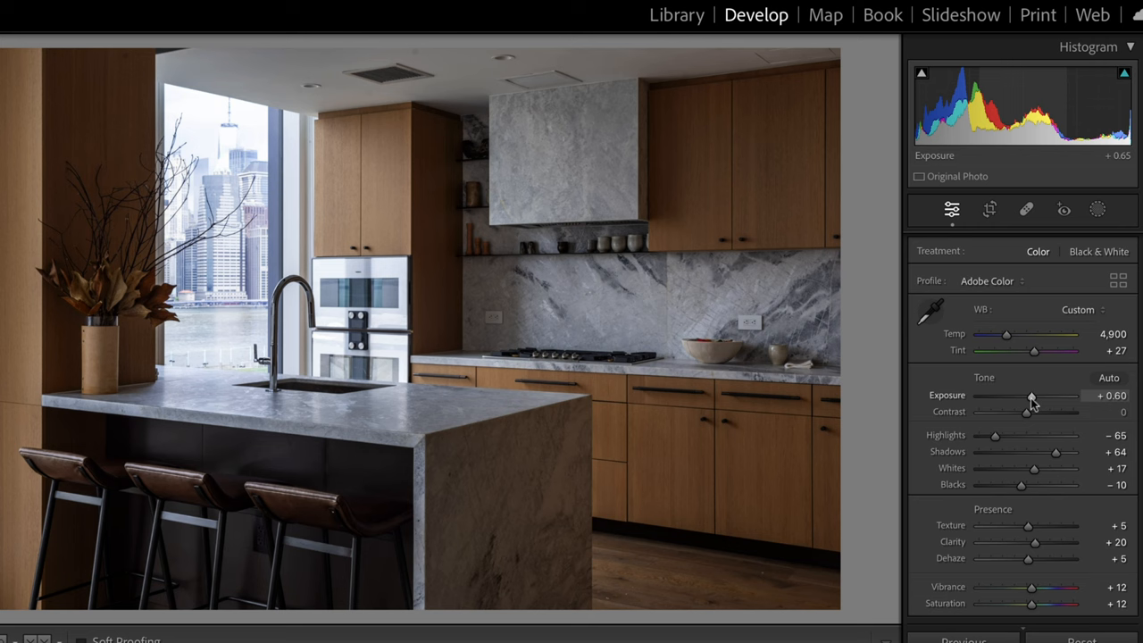